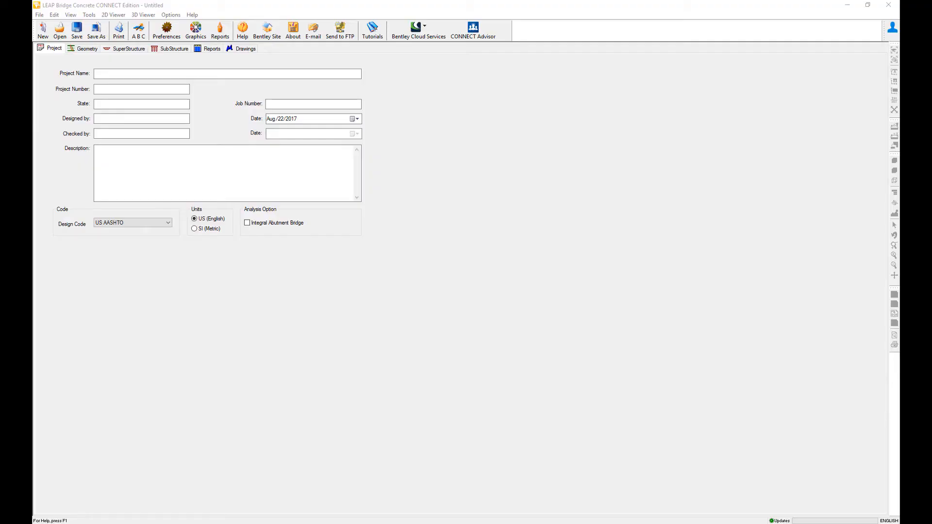
mouse_move(666, 313)
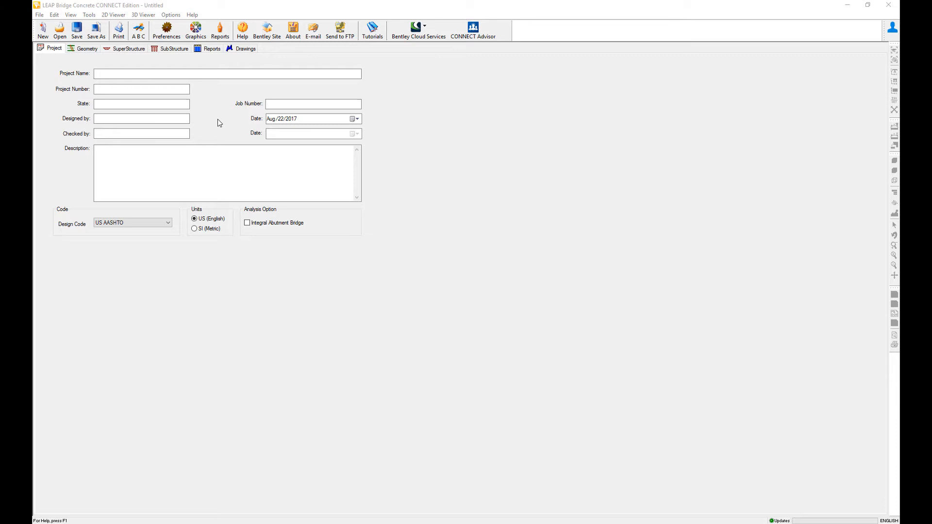
mouse_move(232, 122)
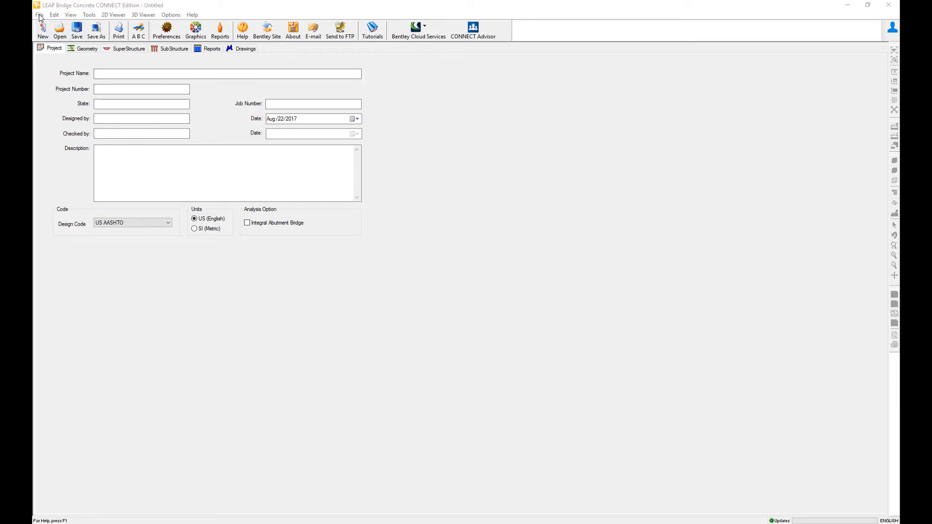
- Open Tutor3.lbc from the Examples\US\Substructure folder via File > Open
click(38, 15)
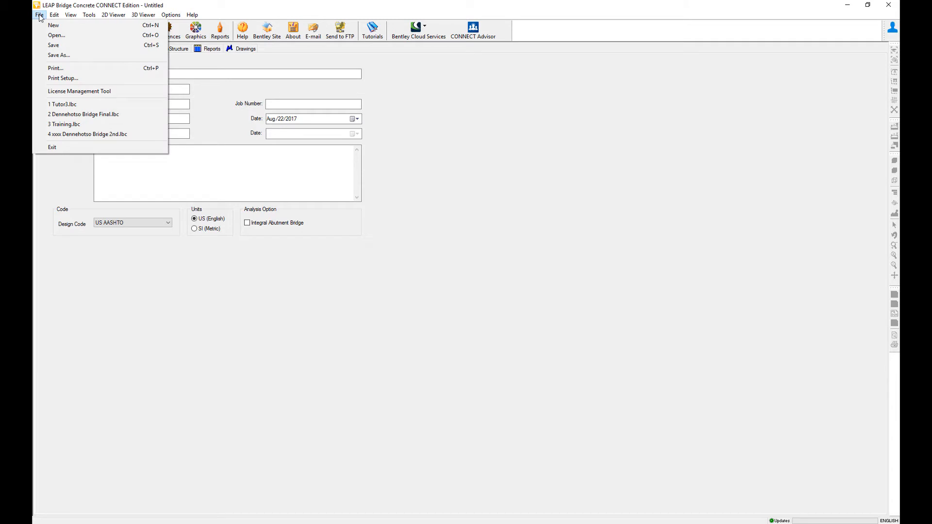
click(56, 35)
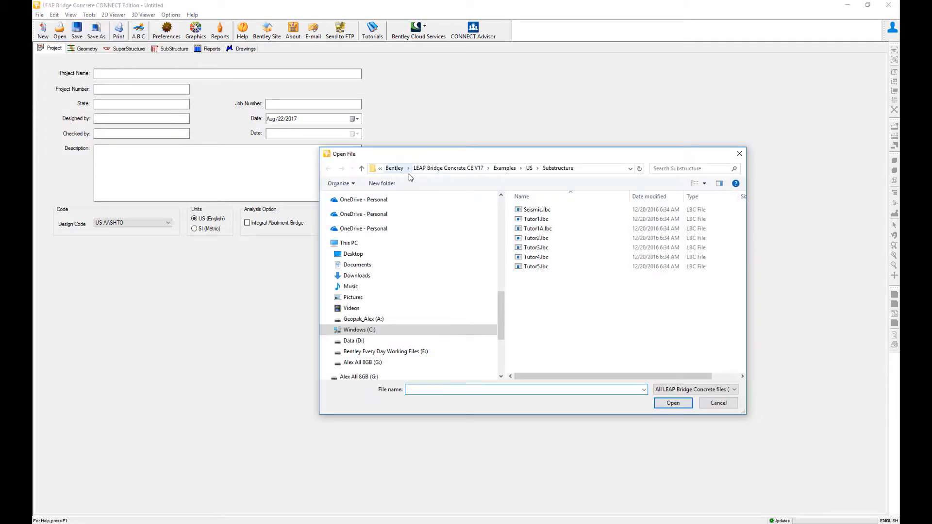
click(535, 266)
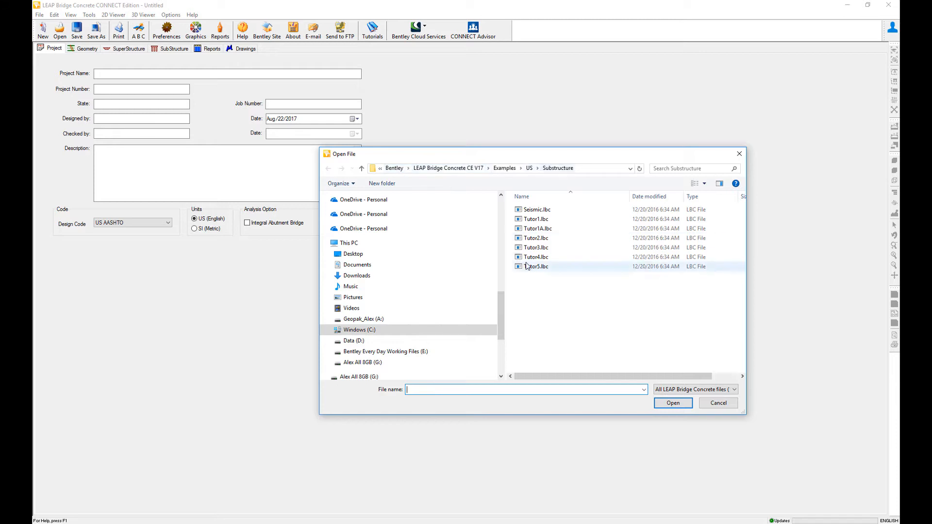
mouse_move(534, 247)
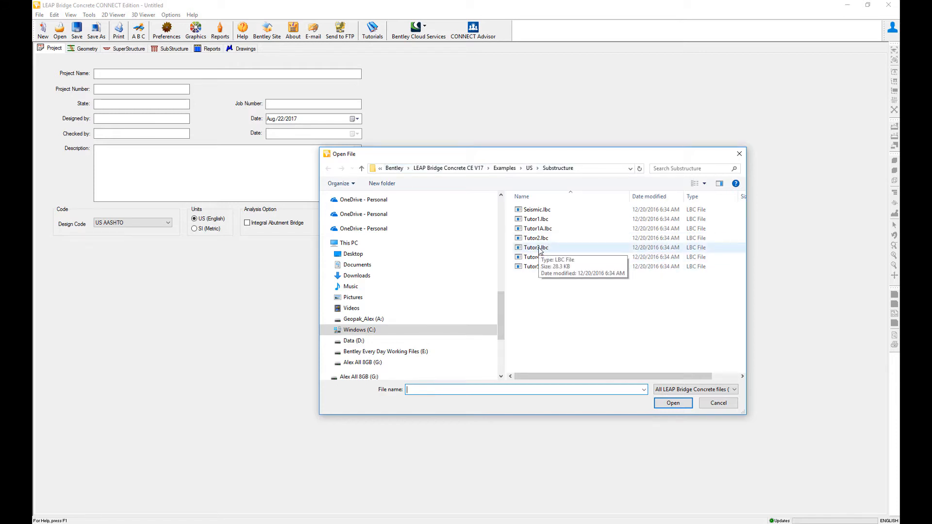
click(536, 247)
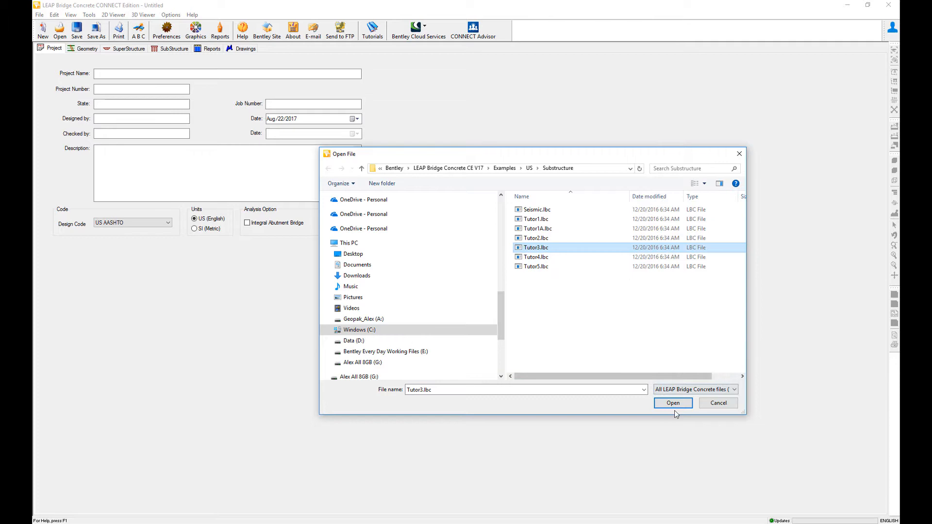
click(672, 403)
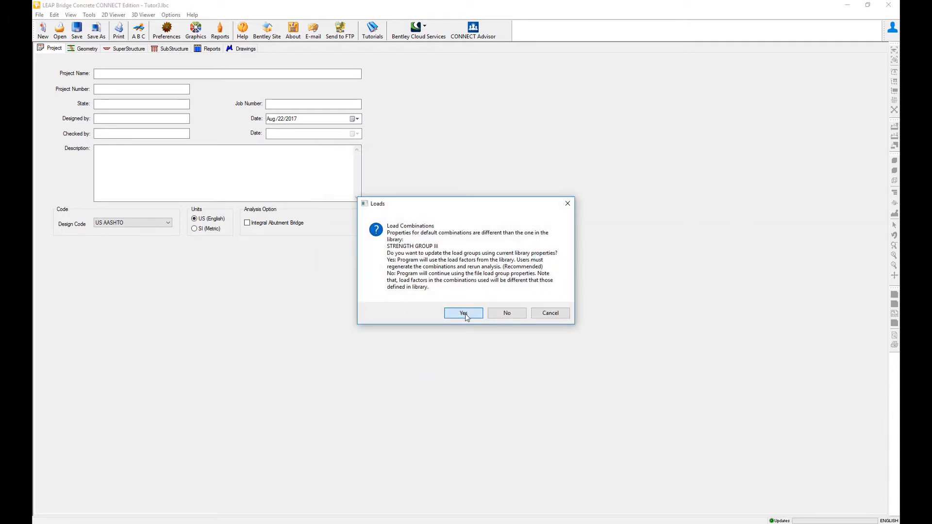
- Accept updating load groups from the library and show the hammerhead pier in 3D geometry
click(463, 314)
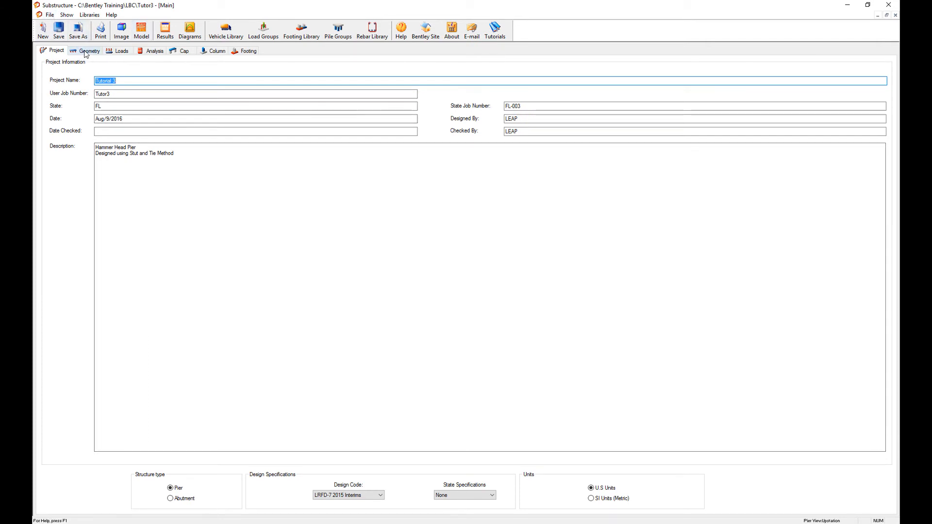
click(90, 51)
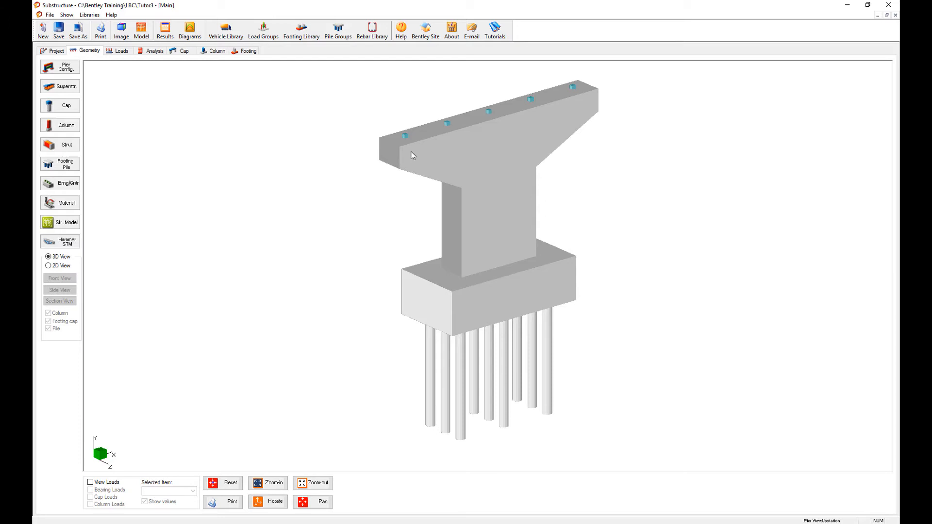
mouse_move(158, 141)
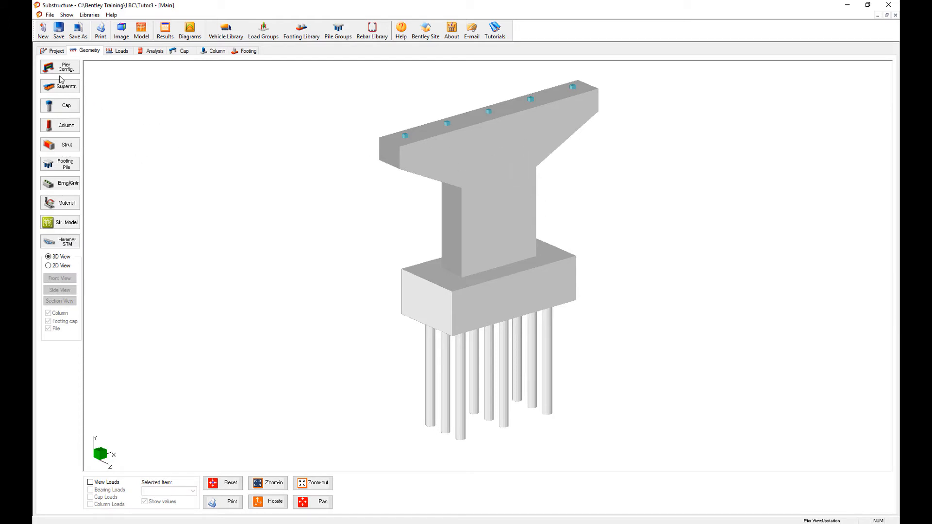
click(59, 66)
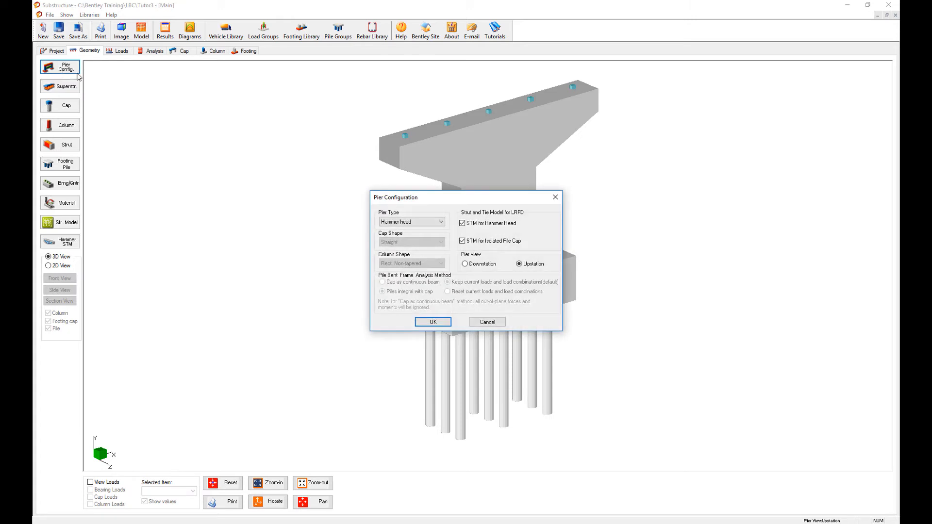
click(462, 223)
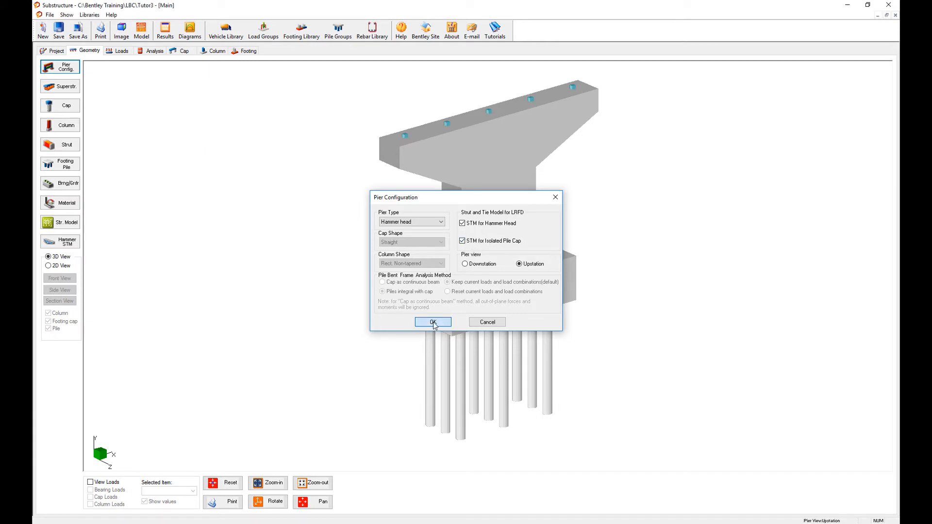
click(433, 321)
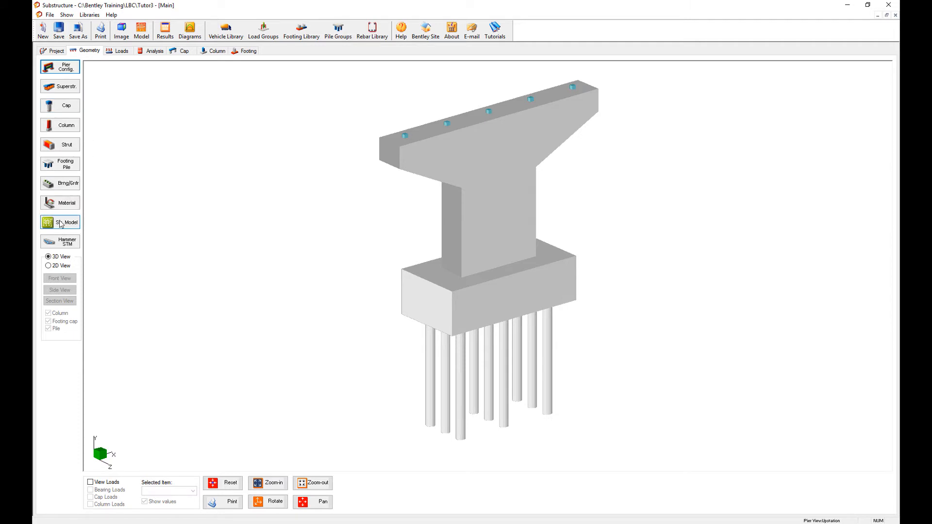
click(59, 203)
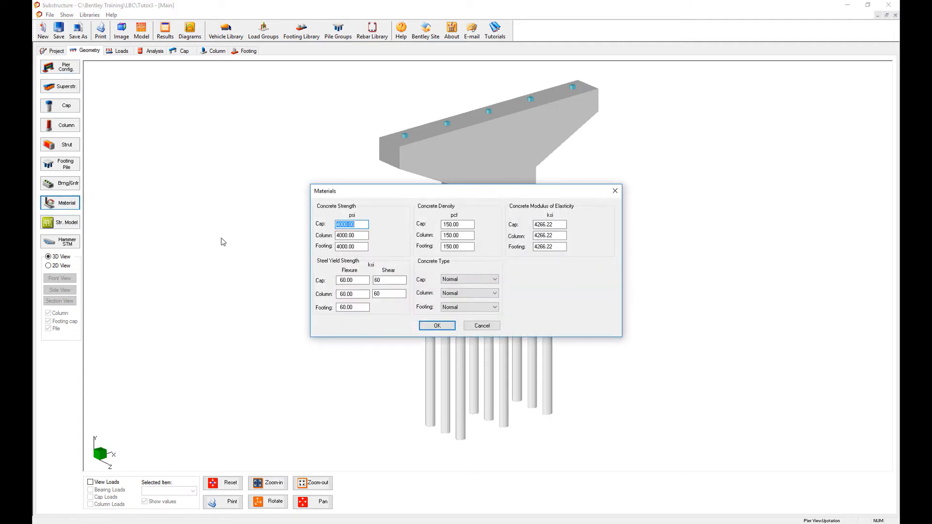
click(436, 325)
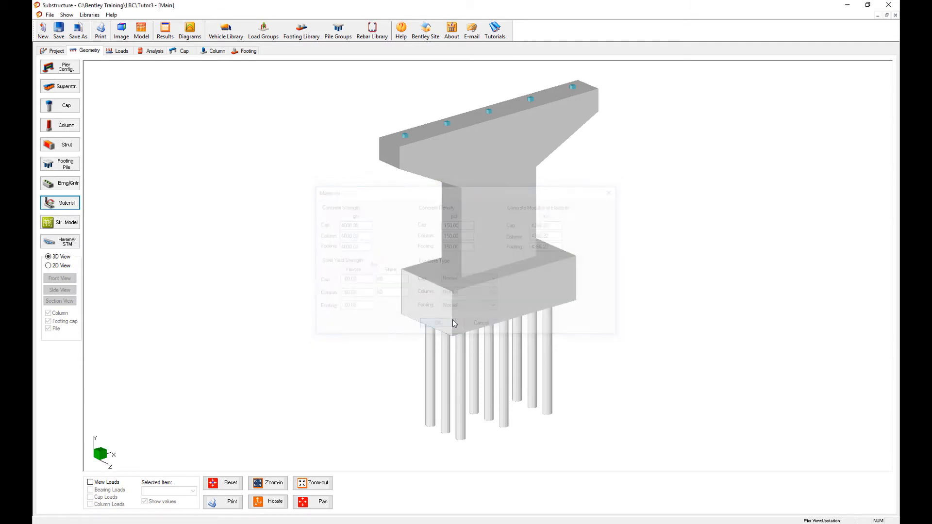
click(67, 222)
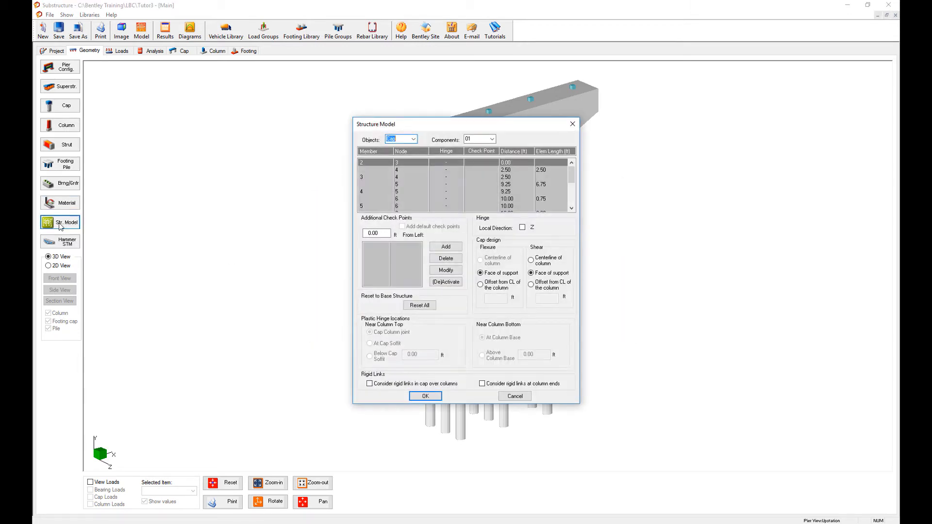
mouse_move(422, 201)
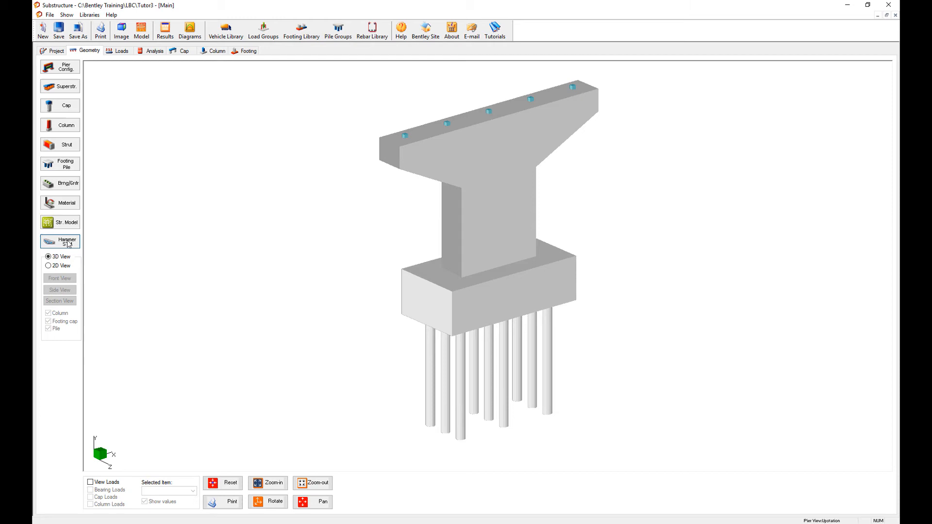
- In the strut-and-tie model editor, modify node 1 to X 2.00 ft, Y 1.17 ft
click(59, 242)
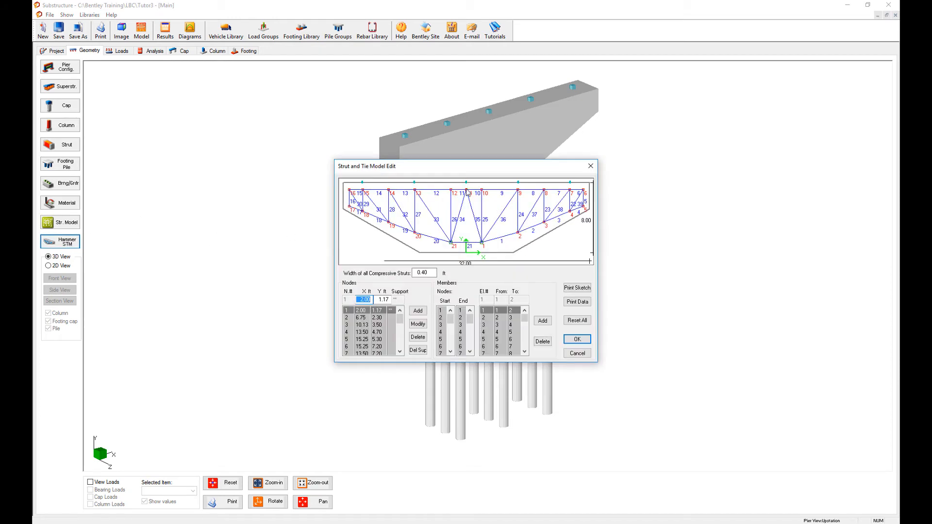
mouse_move(391, 174)
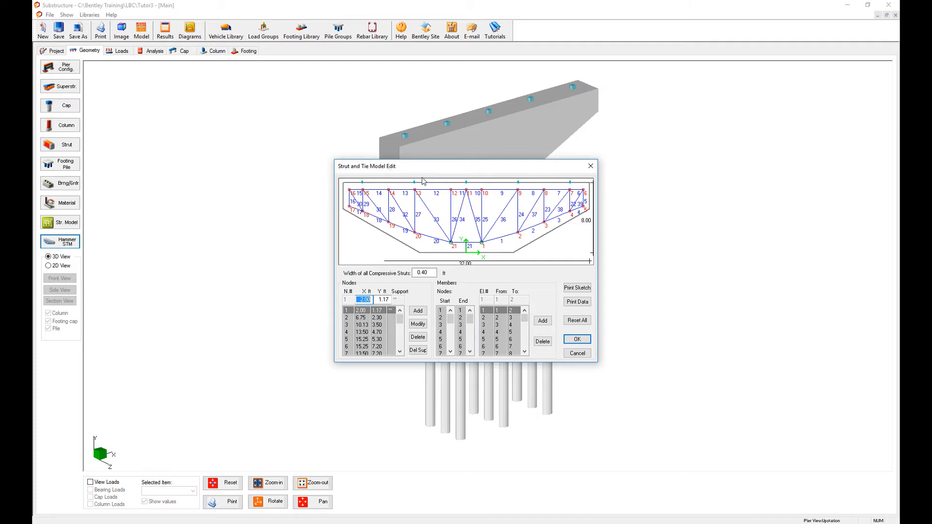
mouse_move(463, 241)
text(3)
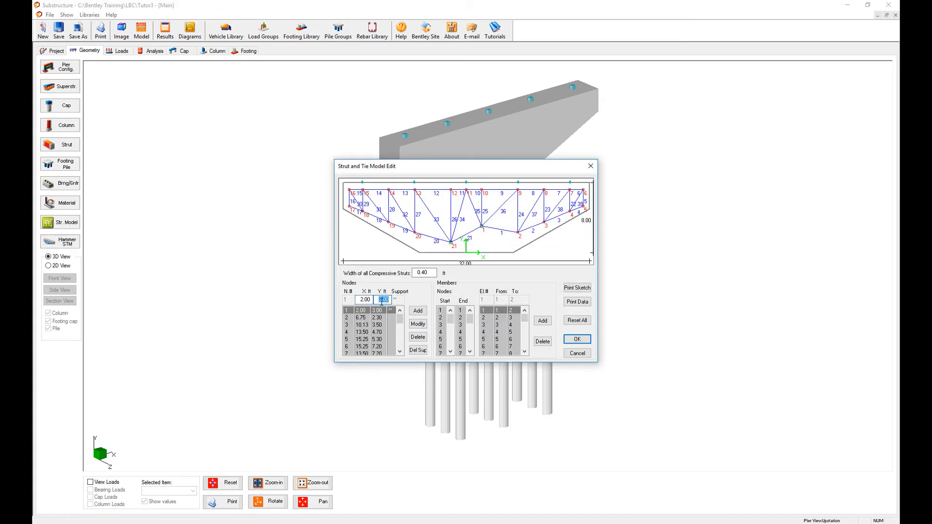
click(417, 324)
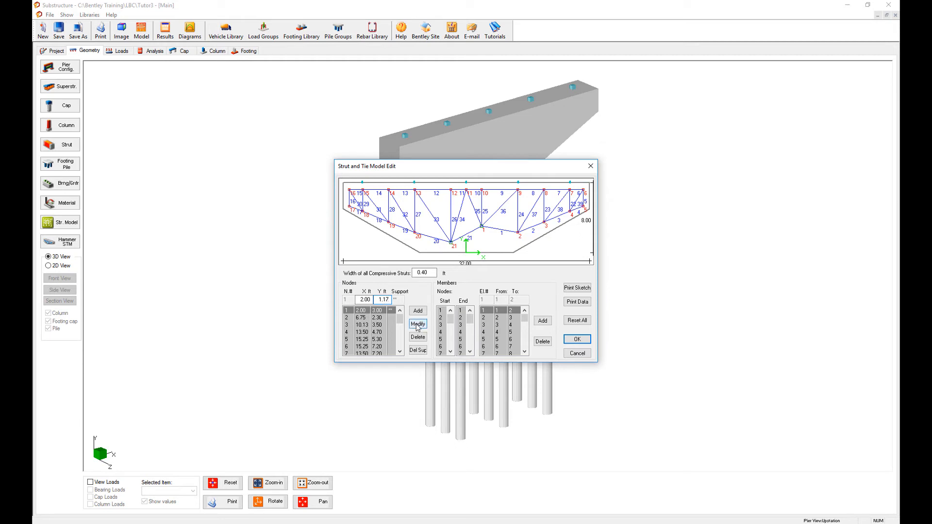
click(418, 323)
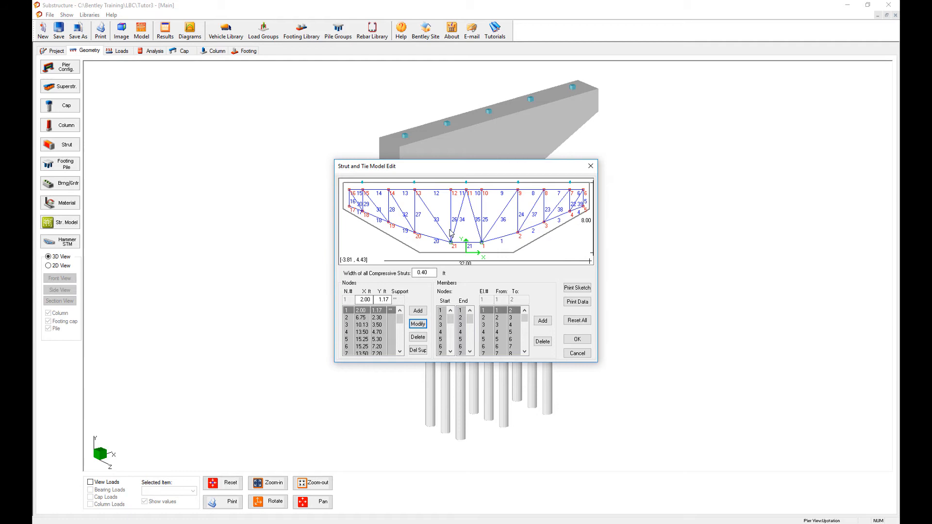
mouse_move(472, 252)
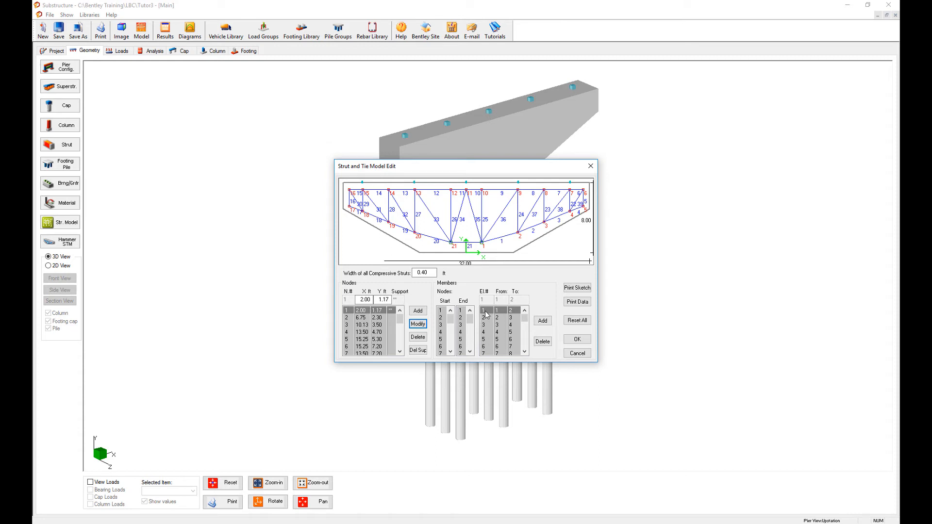
mouse_move(482, 250)
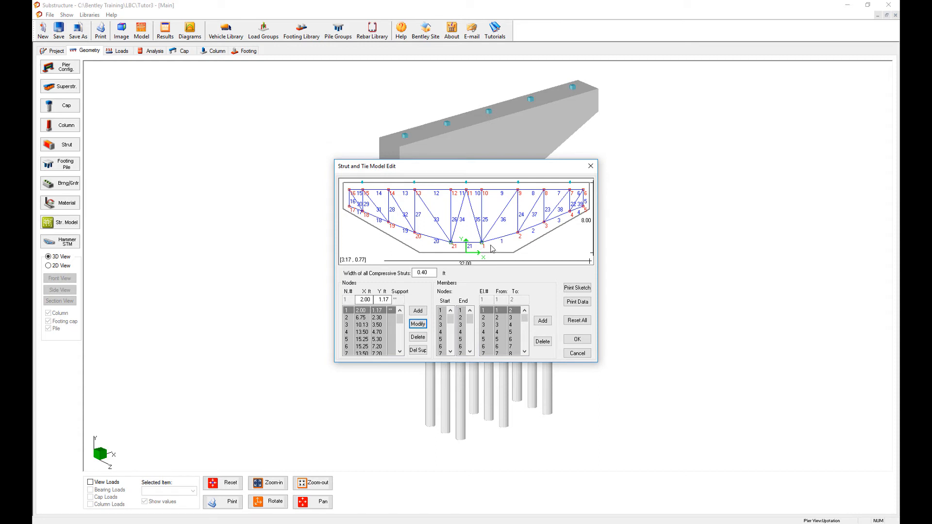
mouse_move(518, 235)
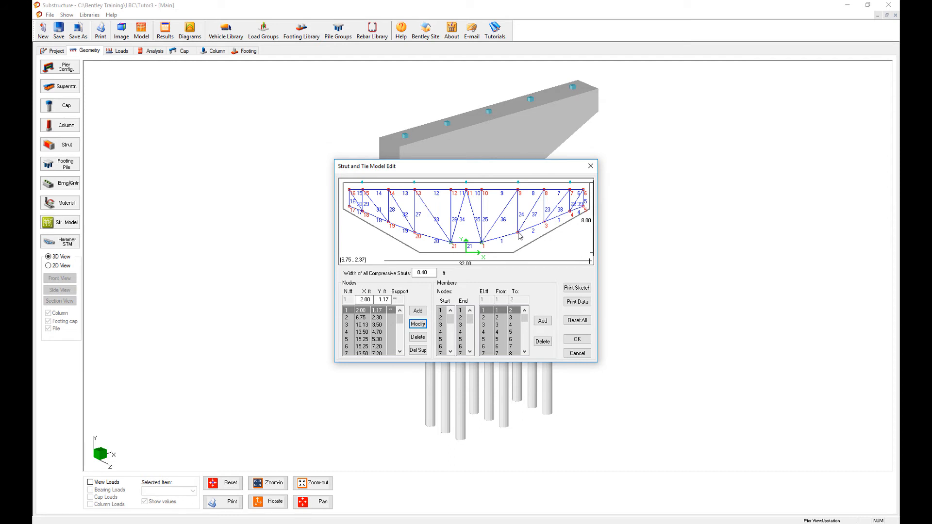
mouse_move(486, 260)
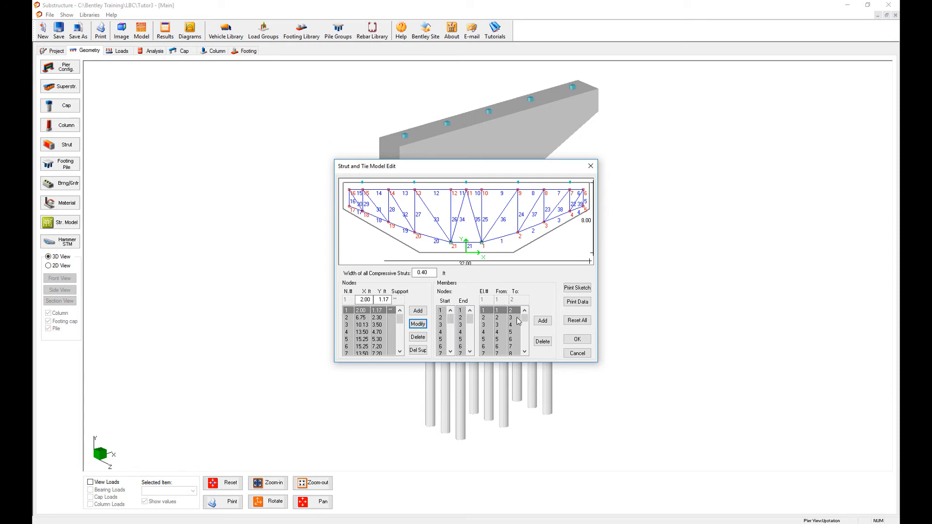
mouse_move(515, 237)
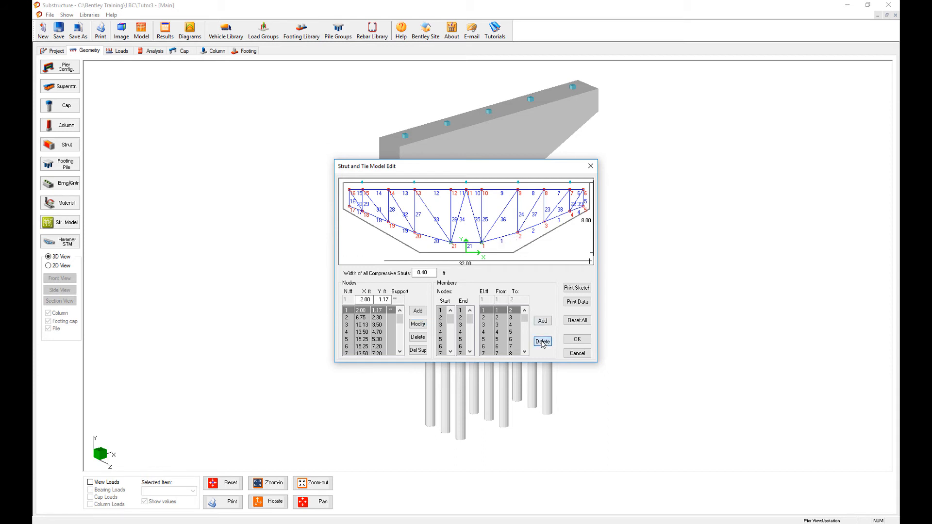
- Delete member 1, add member 39 joining nodes 1 and 2, and accept the model edits
click(542, 341)
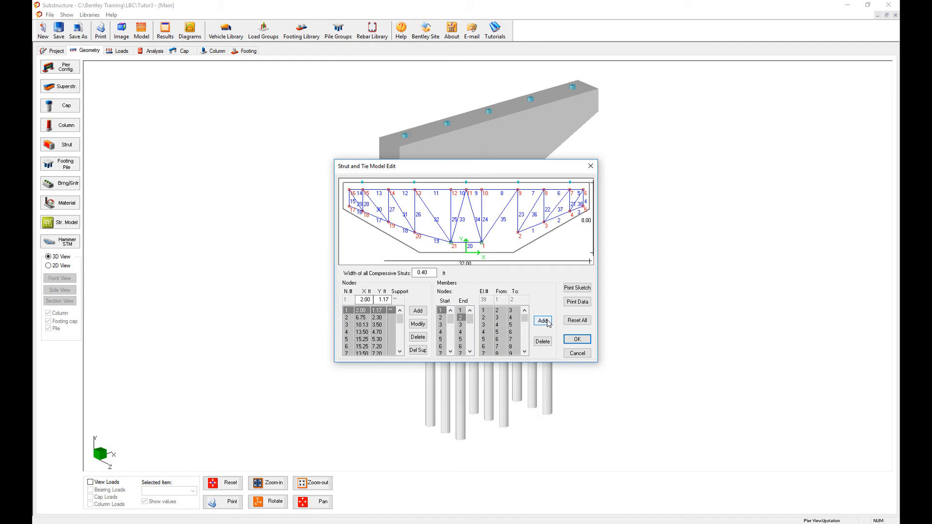
click(542, 320)
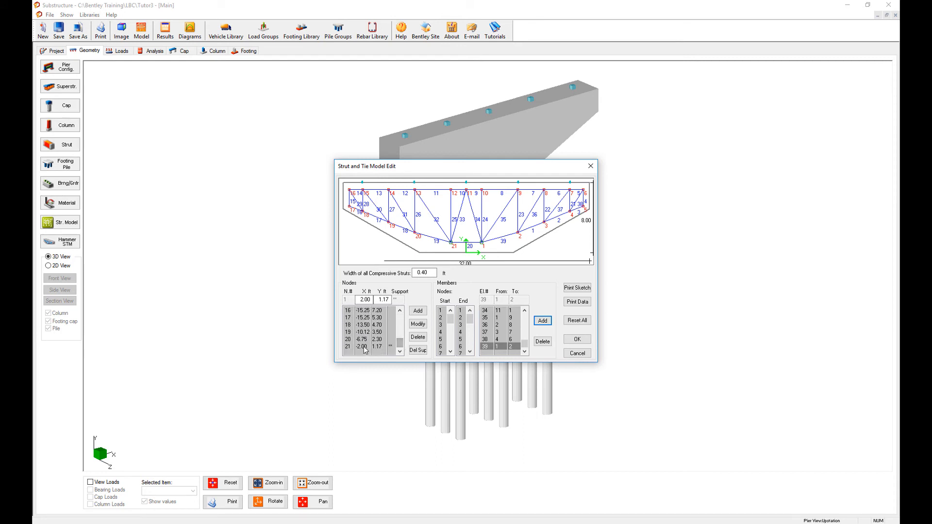
mouse_move(475, 248)
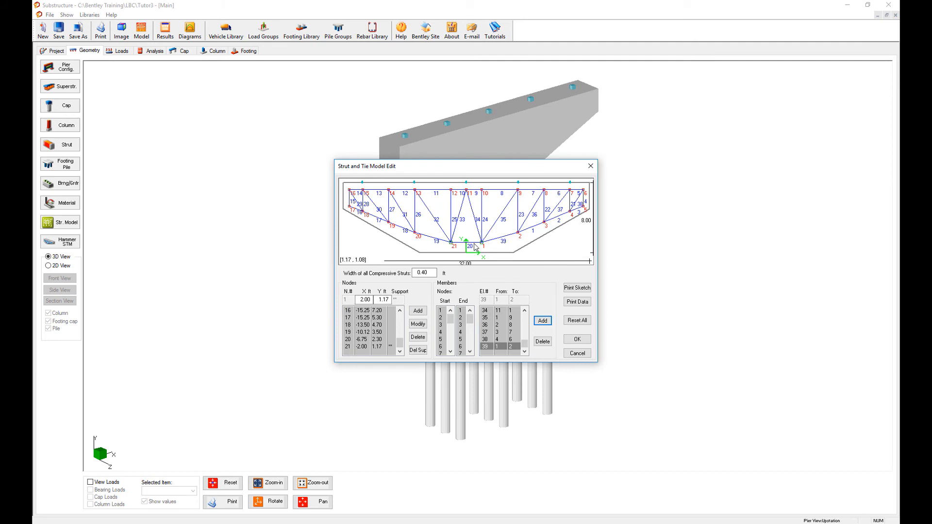
mouse_move(519, 210)
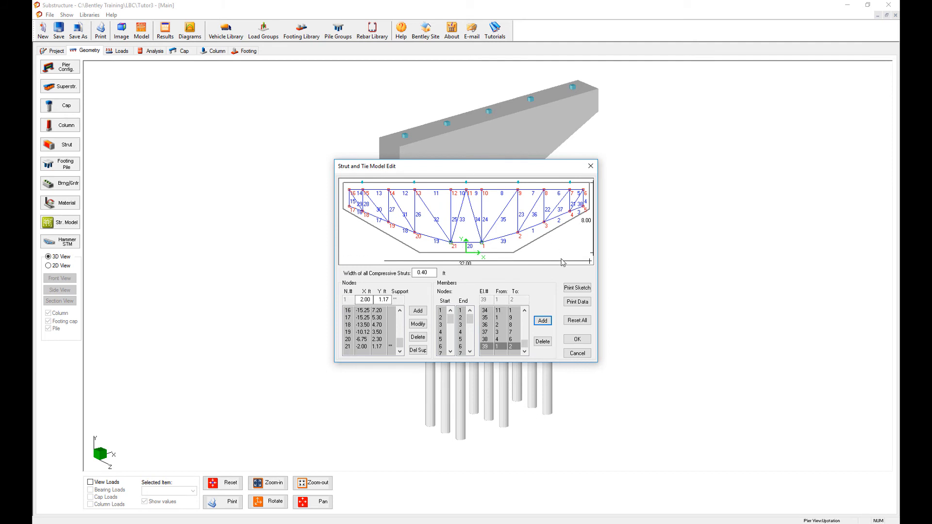
click(575, 339)
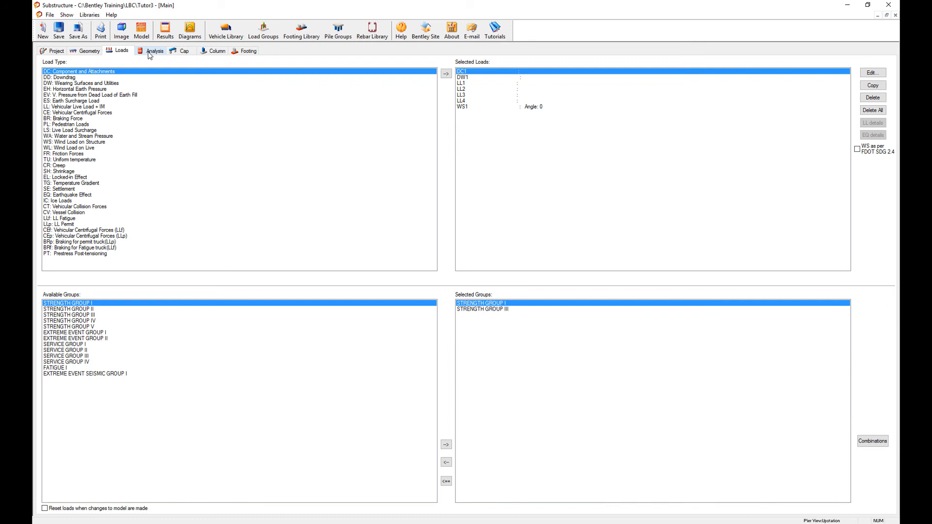
- Run the strut-and-tie analysis with default load combinations, listing forces for ST 1–ST 39
click(154, 51)
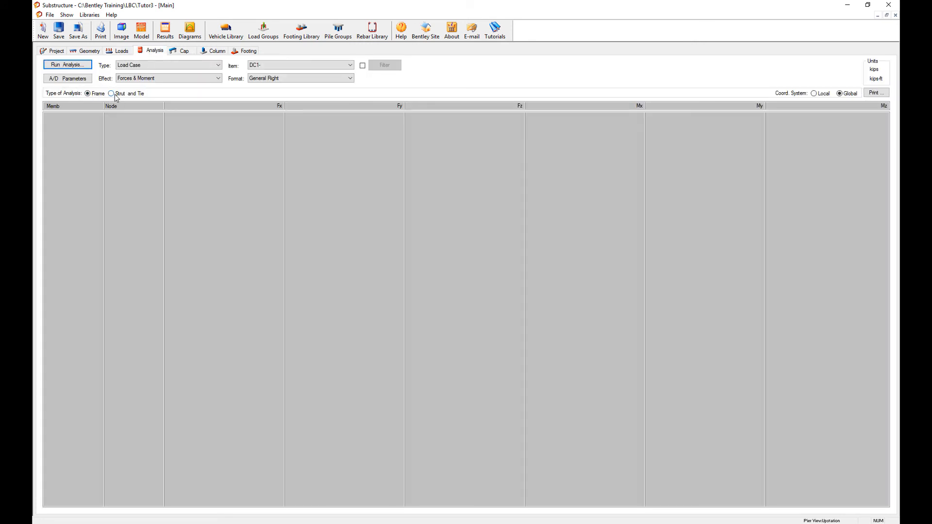
click(110, 93)
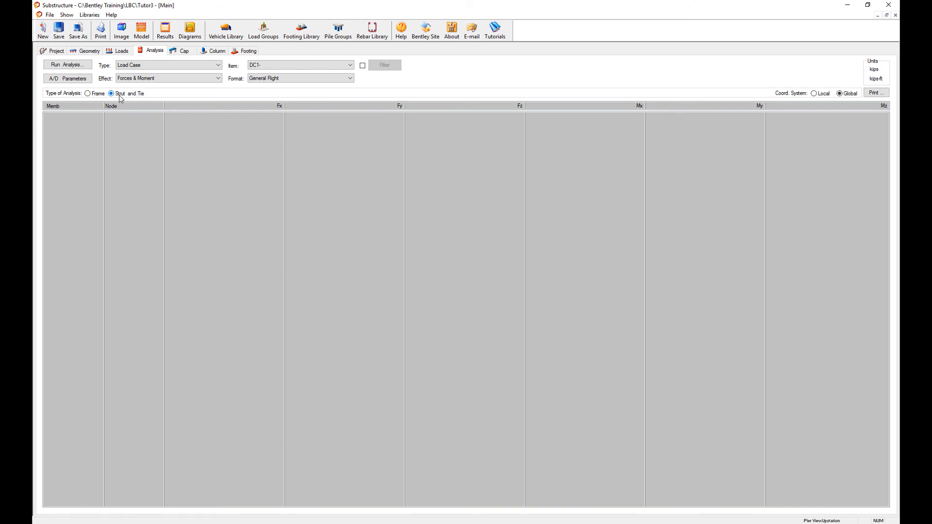
click(67, 64)
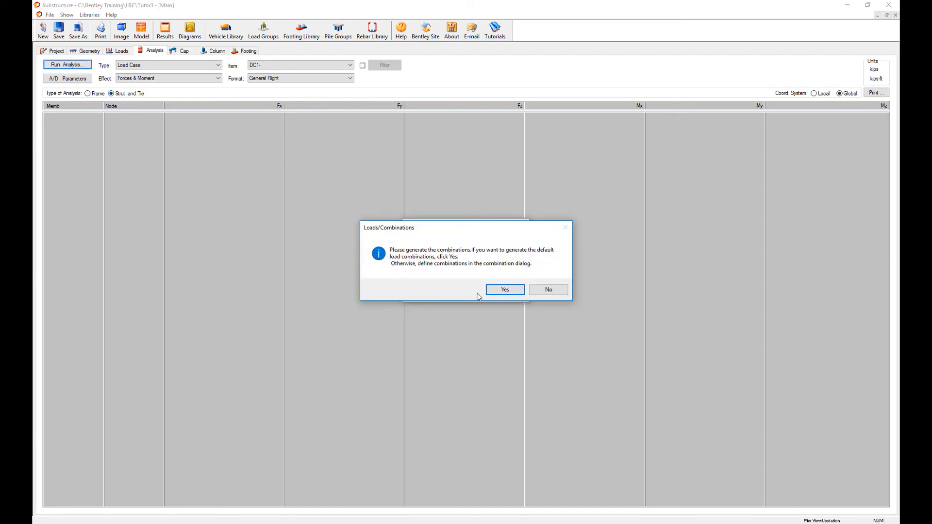
click(504, 289)
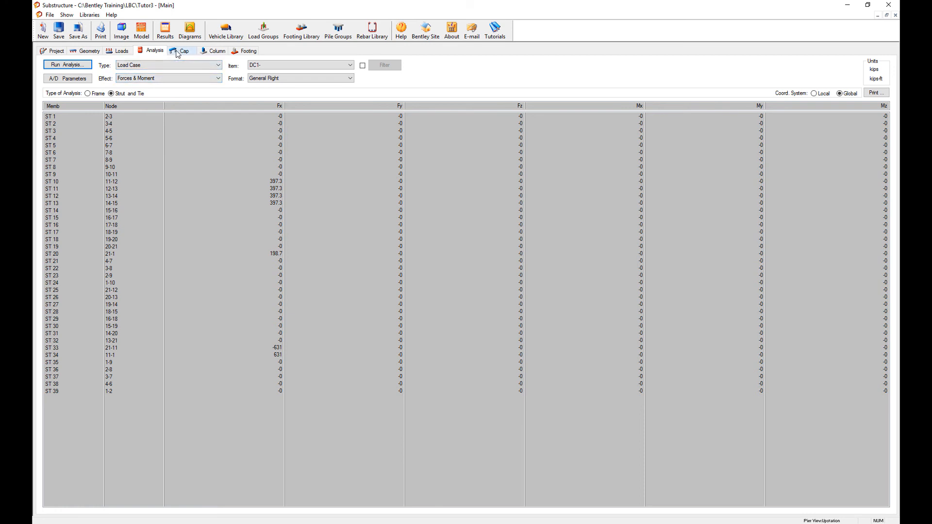
click(181, 51)
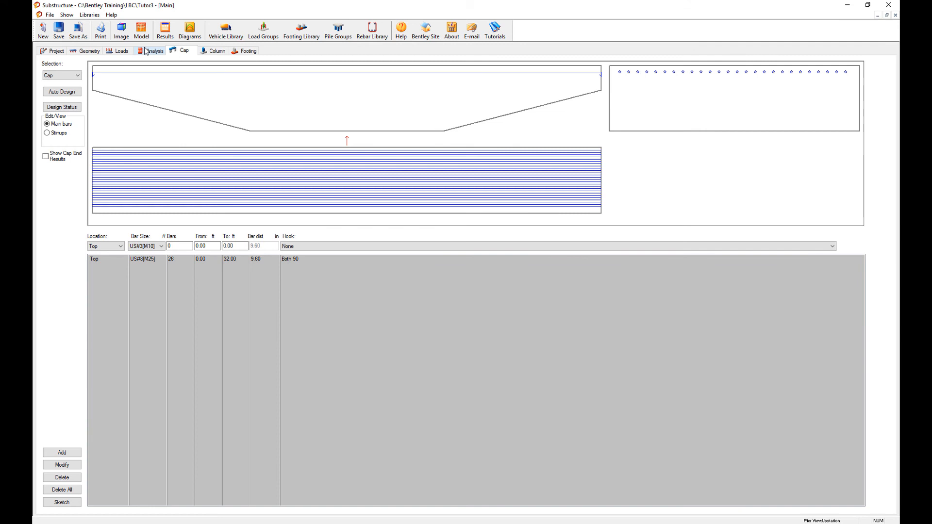
- Review strut-and-tie results on the Analysis page, then return to the pier's 3D geometry
click(155, 51)
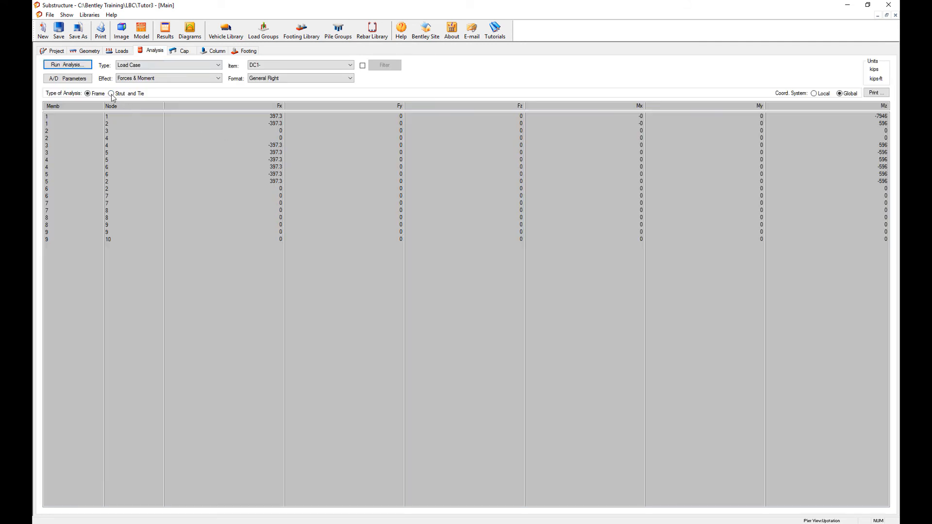
click(110, 94)
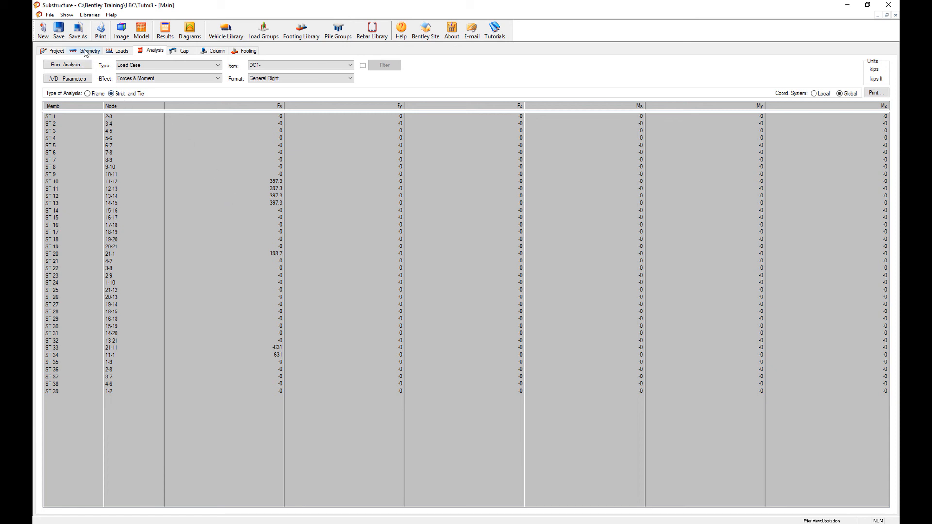
click(89, 50)
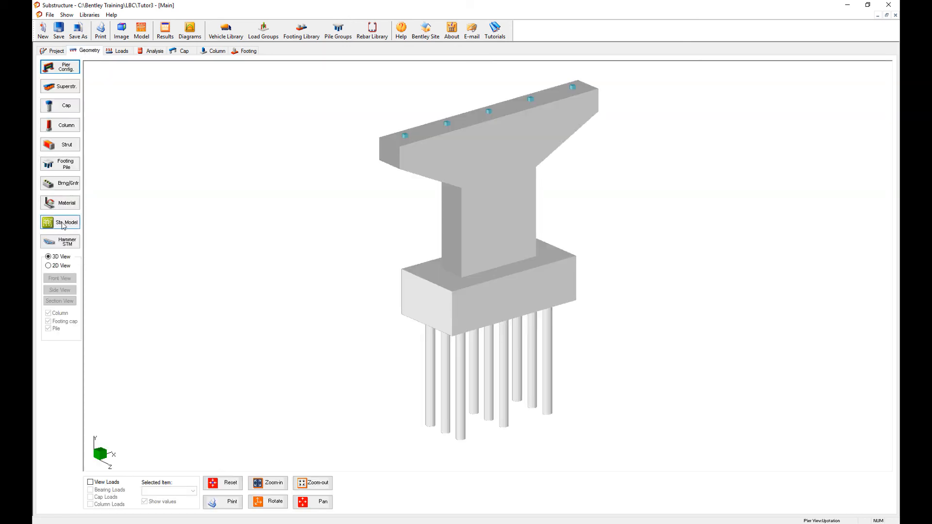
click(59, 241)
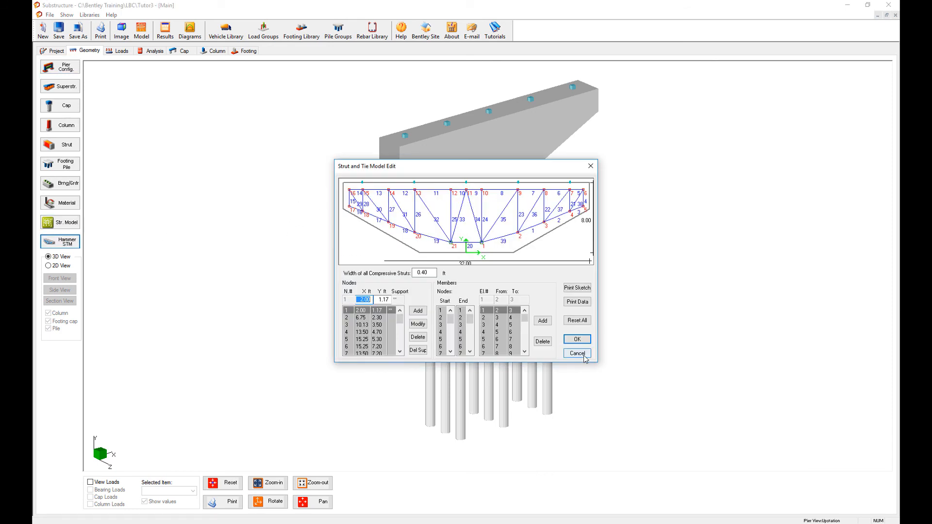
click(573, 353)
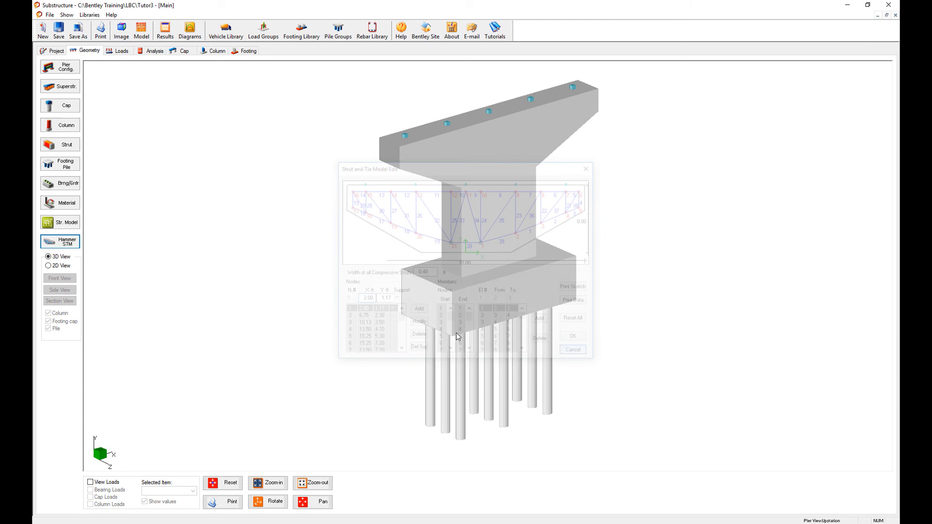